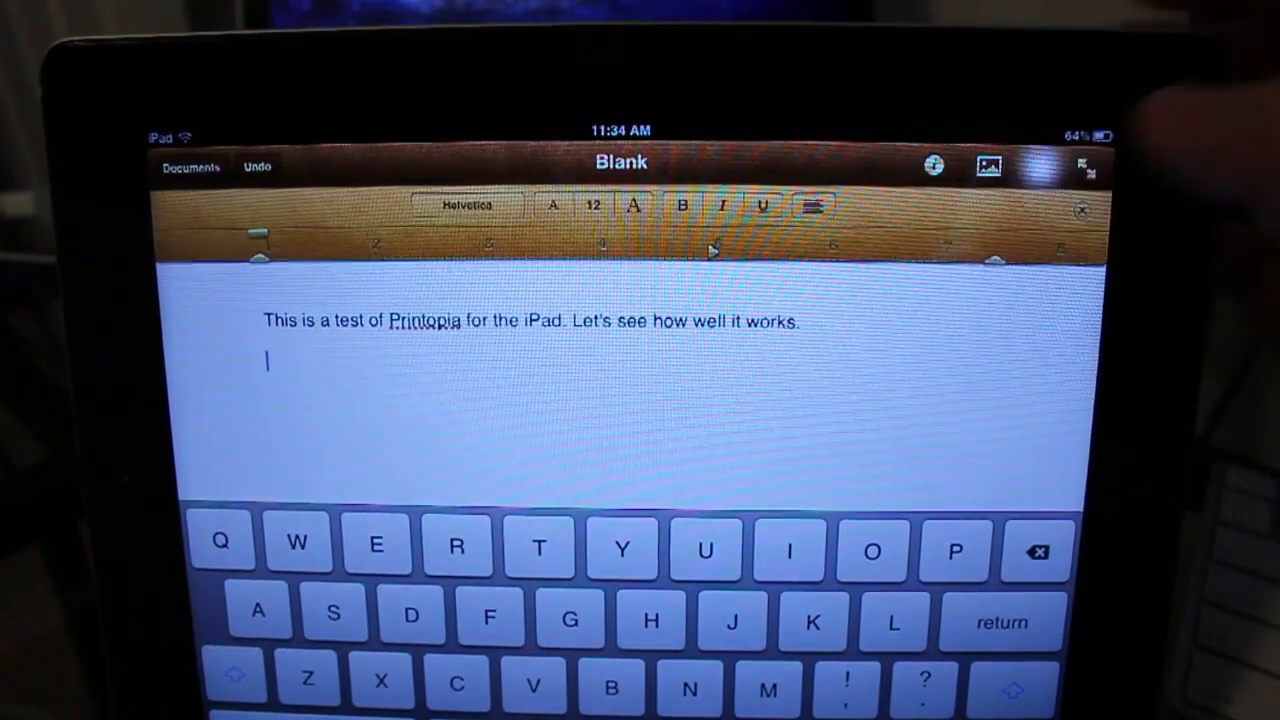
Reach the Printer Options sheet for the test document through Tools, Share and Print
{"action": "left_click", "coordinate": [1042, 166]}
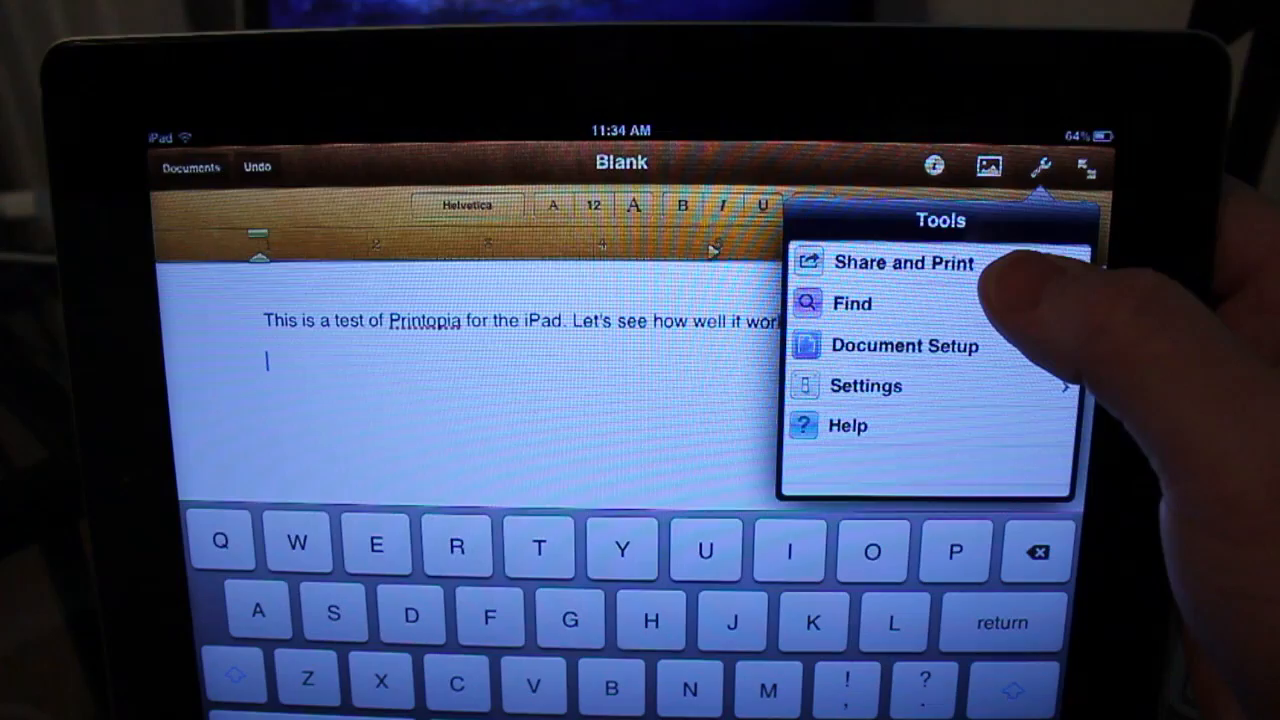
{"action": "left_click", "coordinate": [904, 264]}
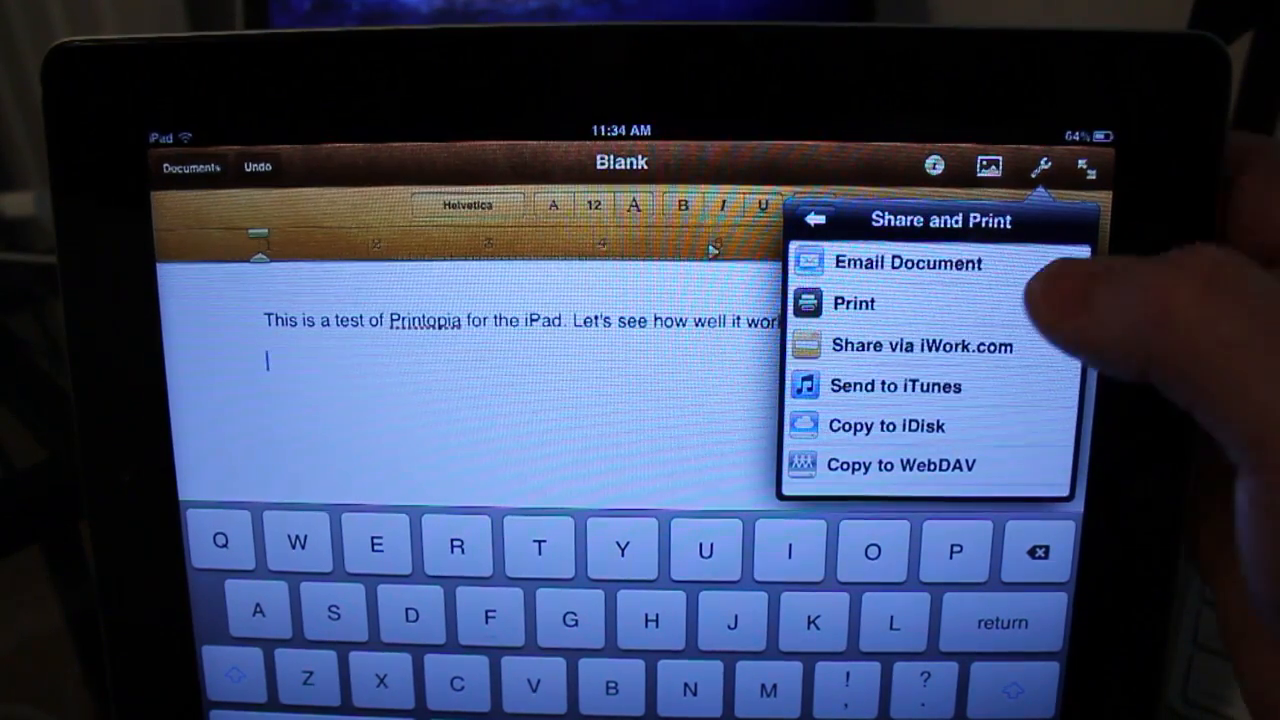
{"action": "left_click", "coordinate": [852, 304]}
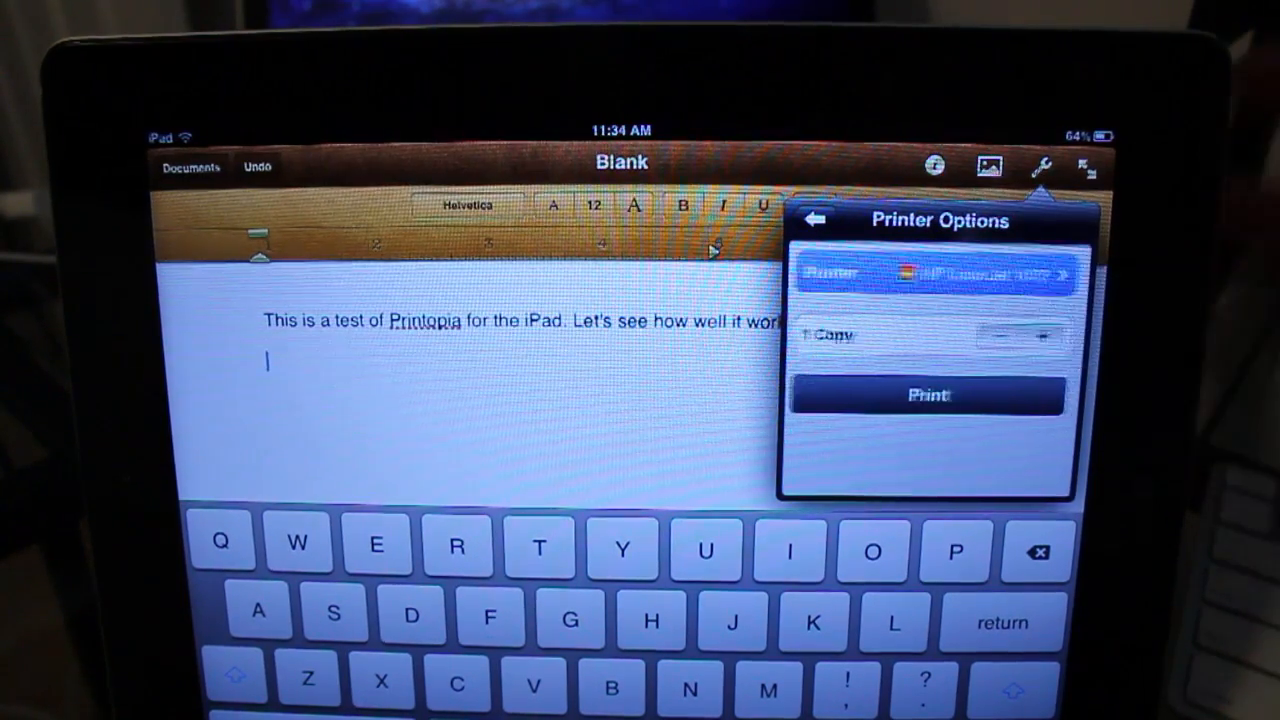
Print one copy of the test document on the HP LaserJet 1022
{"action": "left_click", "coordinate": [936, 272]}
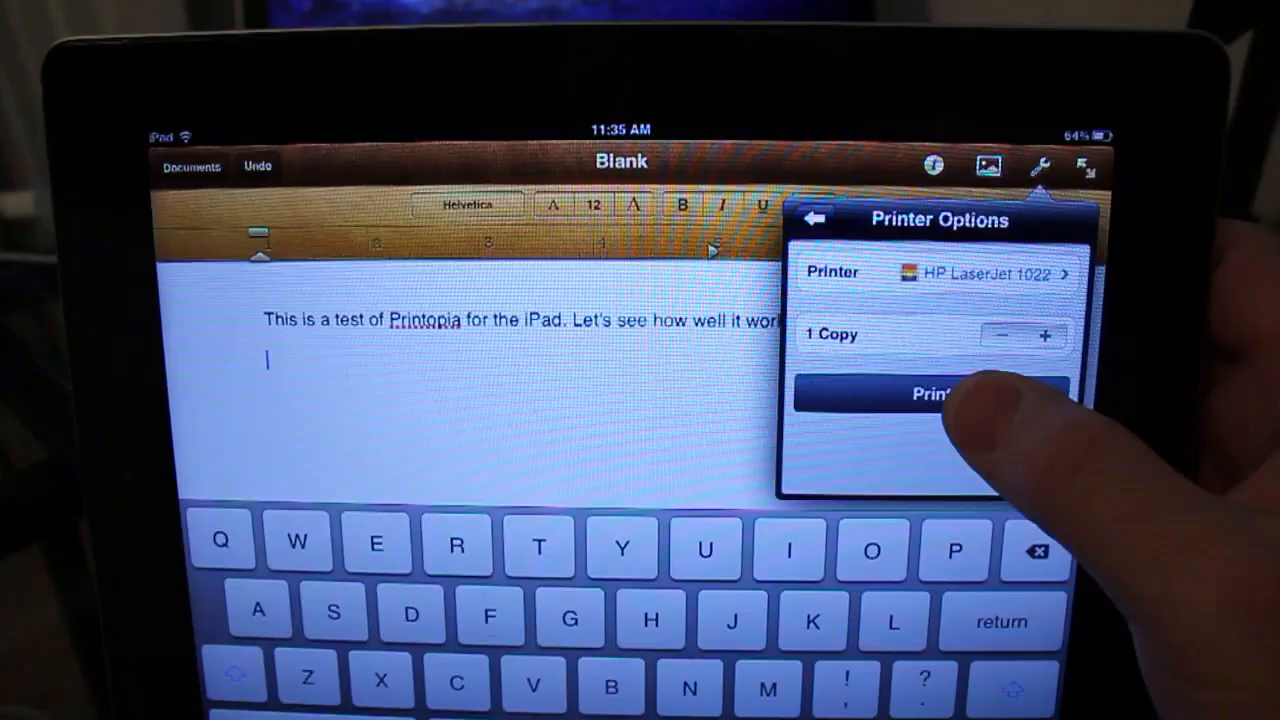
{"action": "left_click", "coordinate": [940, 394]}
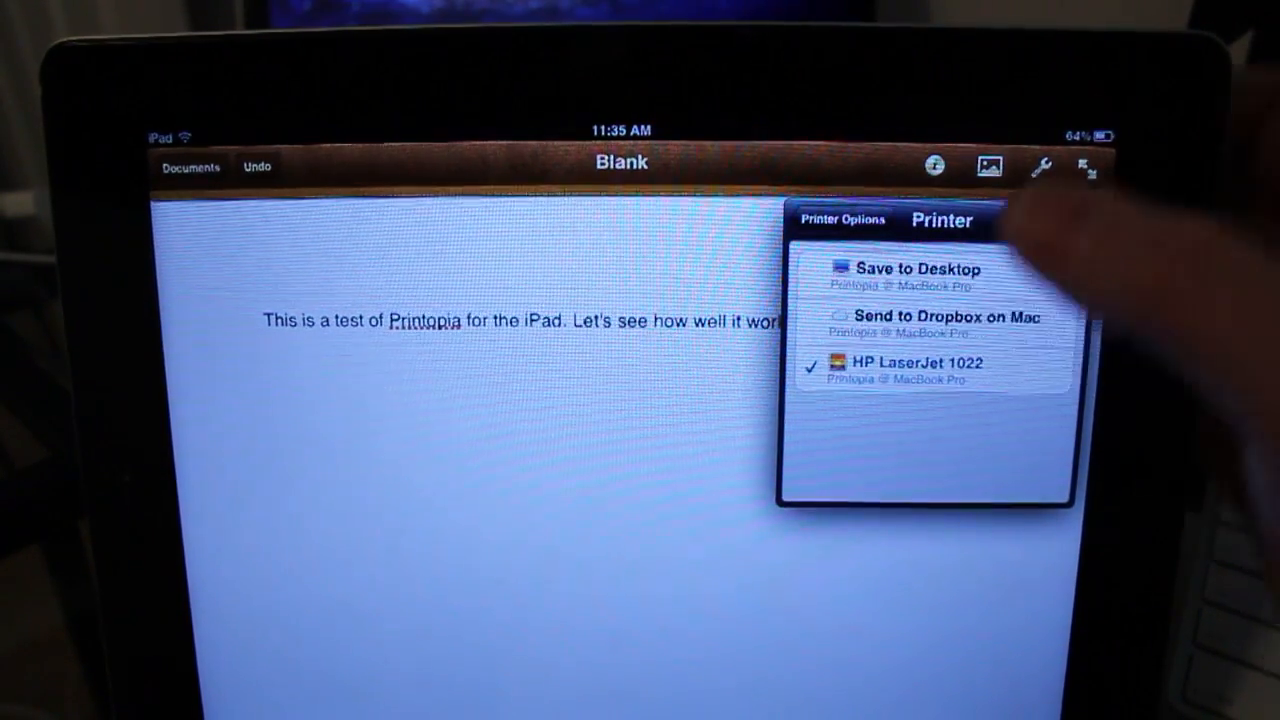
Choose Save to Desktop as the document's printer
{"action": "left_click", "coordinate": [918, 268]}
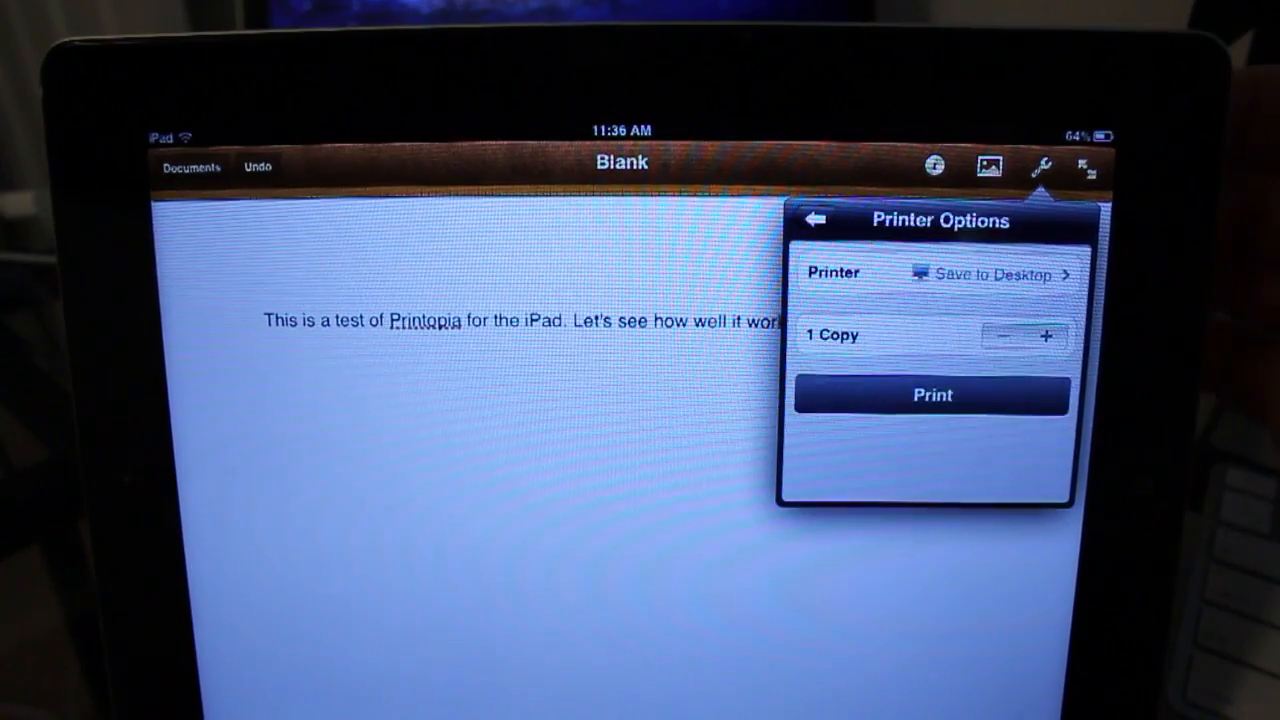
Choose Send to Dropbox on Mac as the printer and return to Share and Print
{"action": "left_click", "coordinate": [984, 274]}
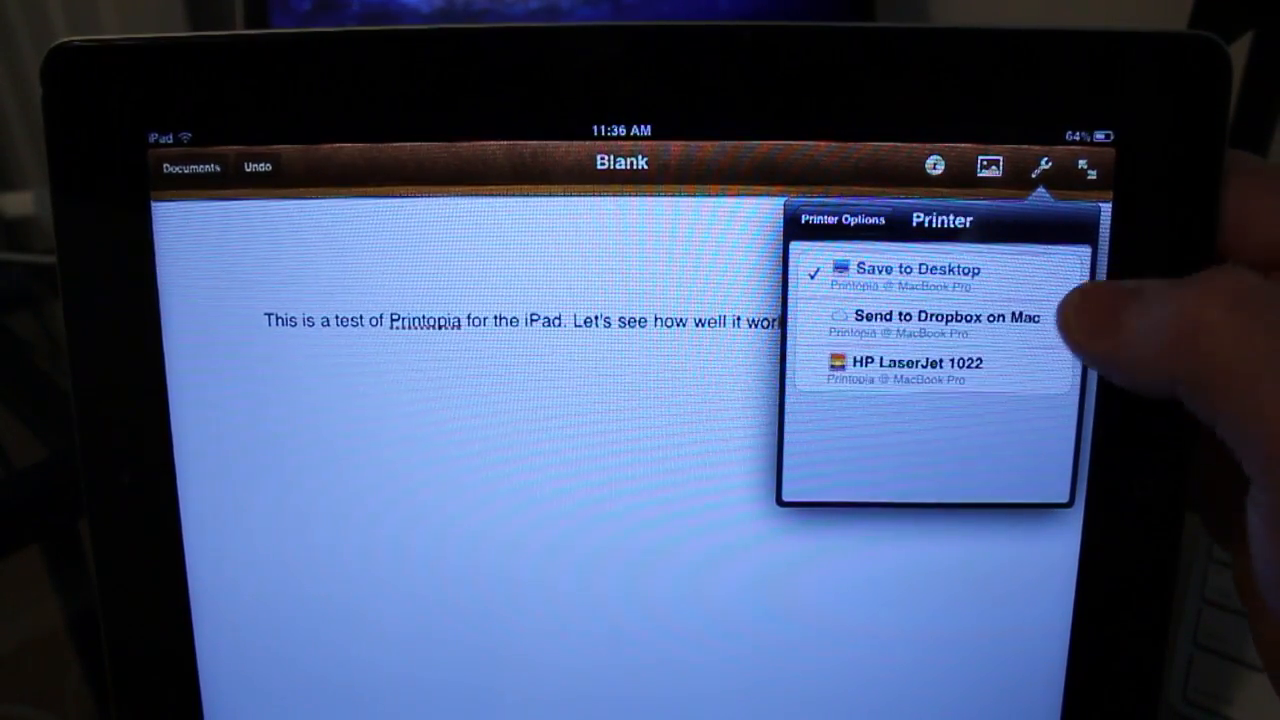
{"action": "left_click", "coordinate": [932, 316]}
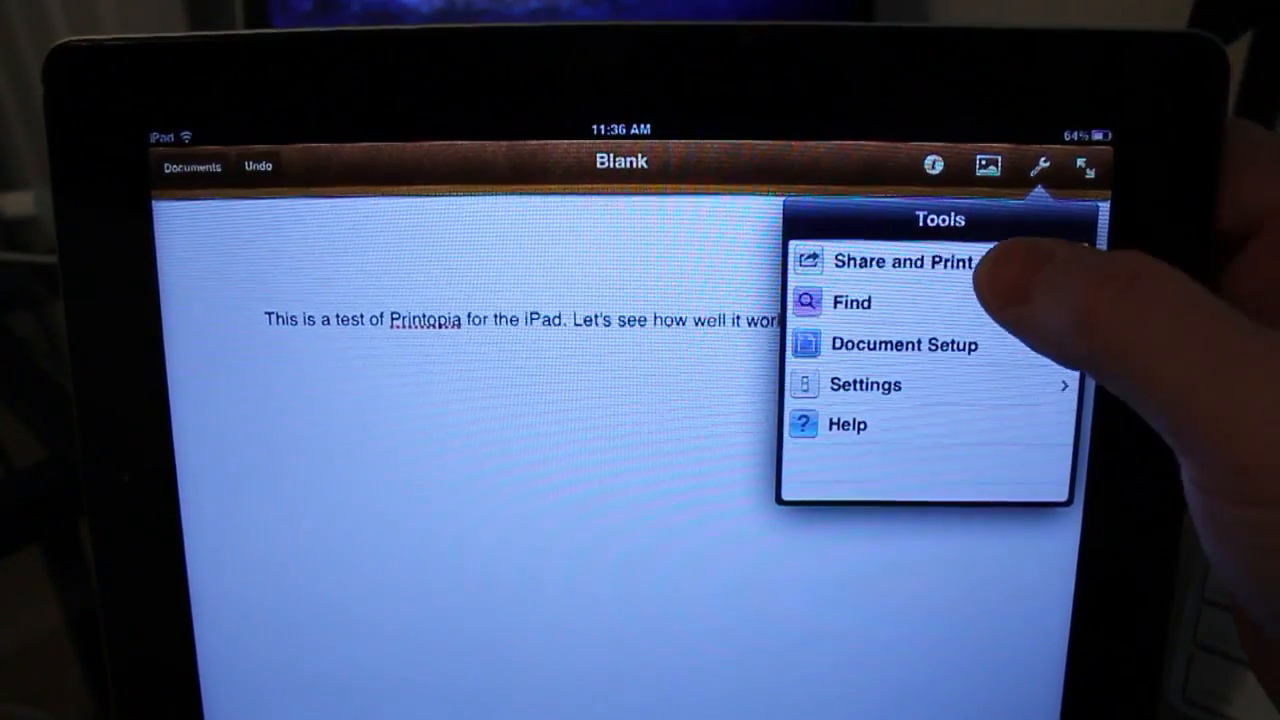
{"action": "left_click", "coordinate": [902, 260]}
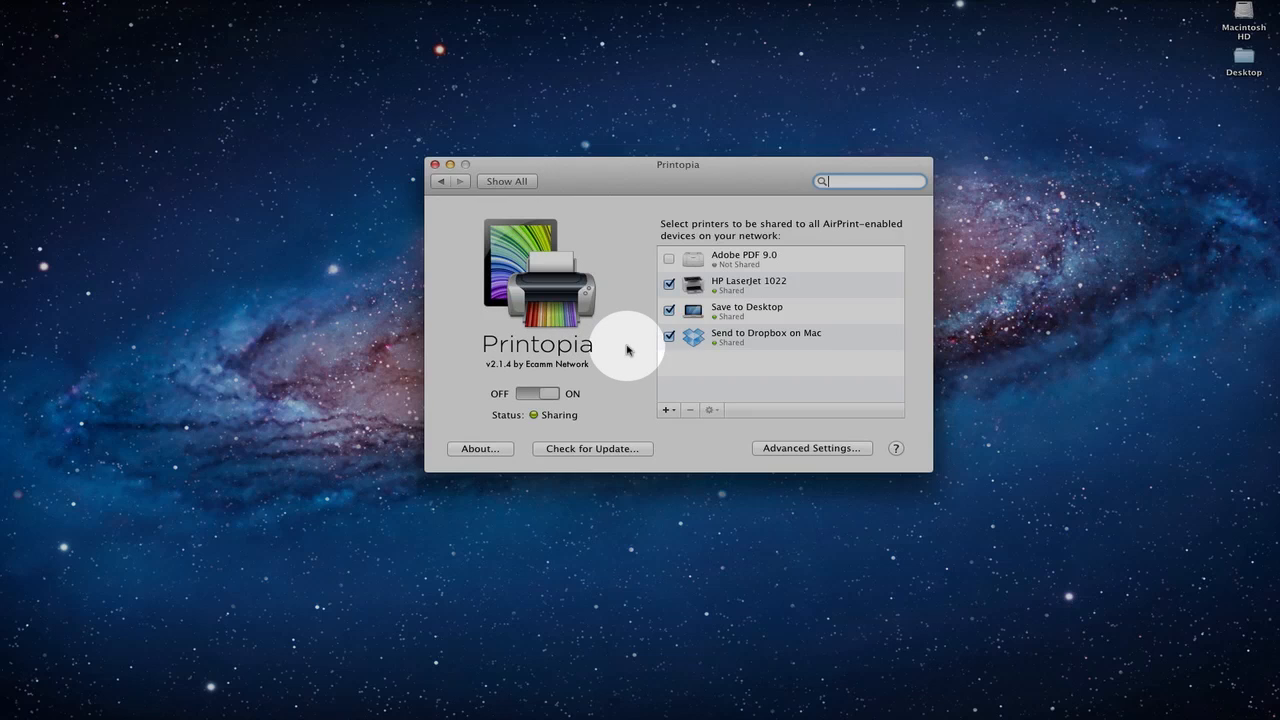
{"action": "mouse_move", "coordinate": [620, 352]}
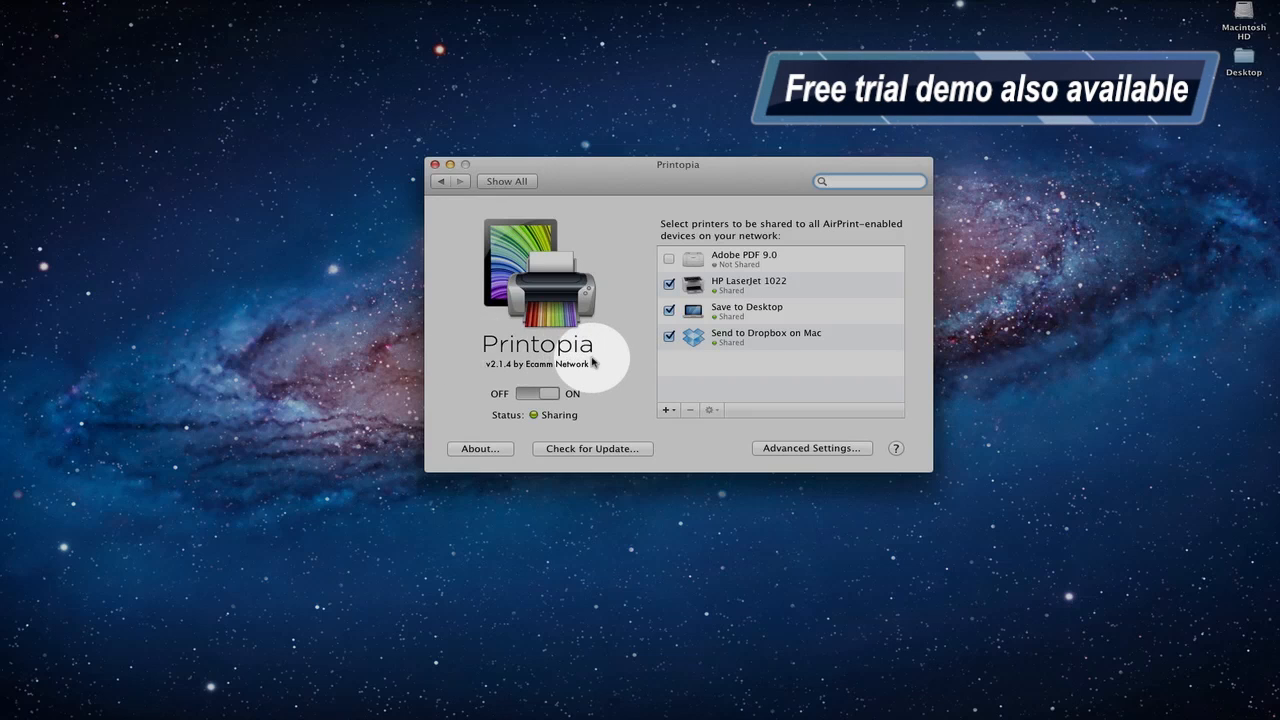
{"action": "left_click", "coordinate": [870, 180]}
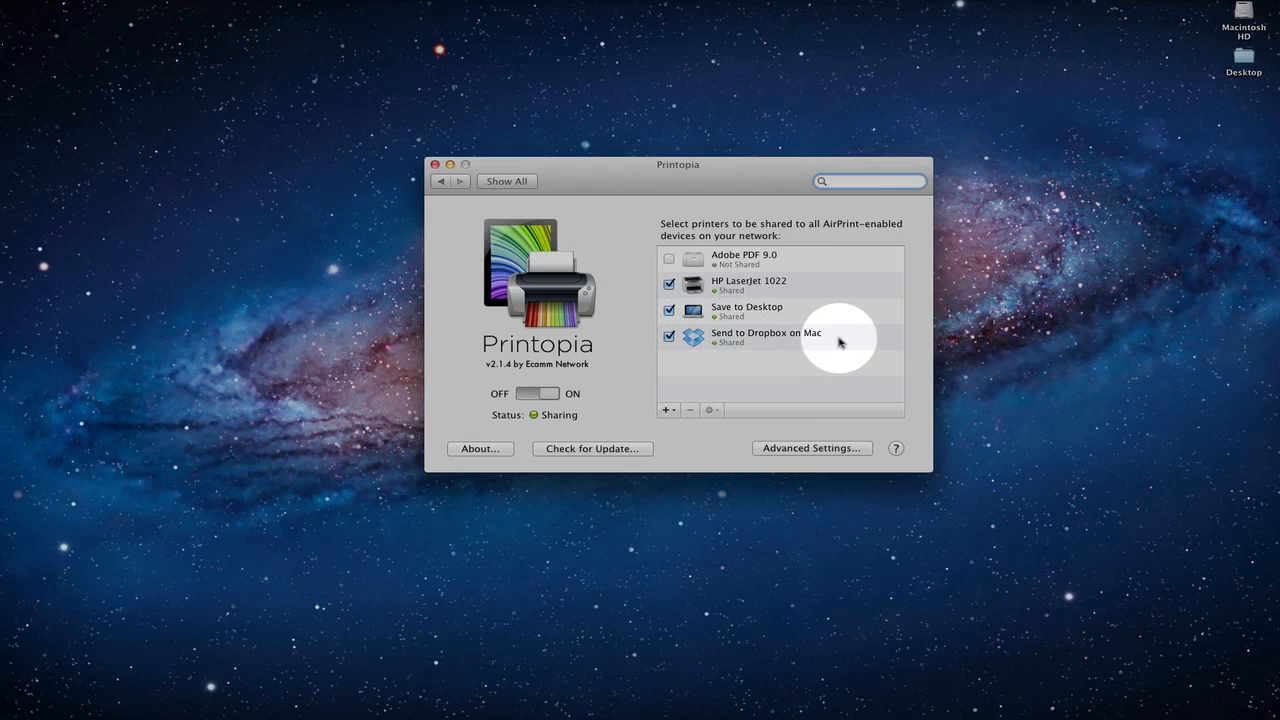
{"action": "mouse_move", "coordinate": [844, 340]}
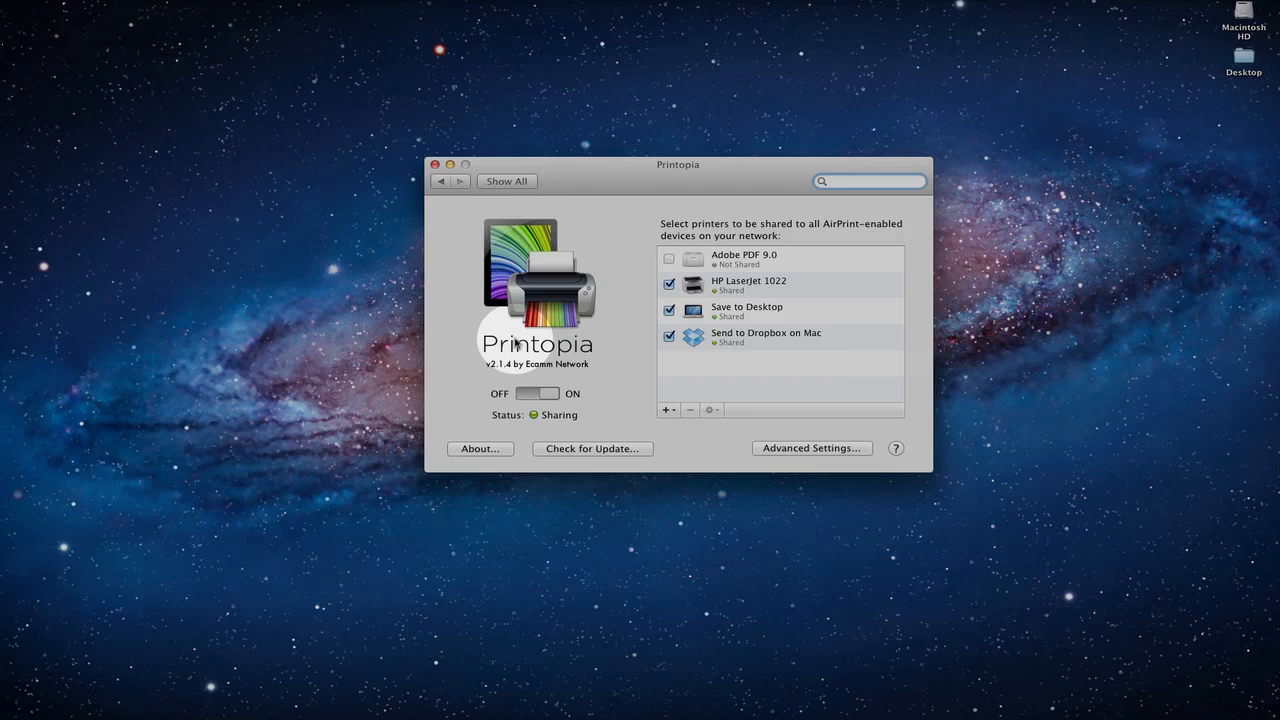
{"action": "left_click", "coordinate": [872, 180]}
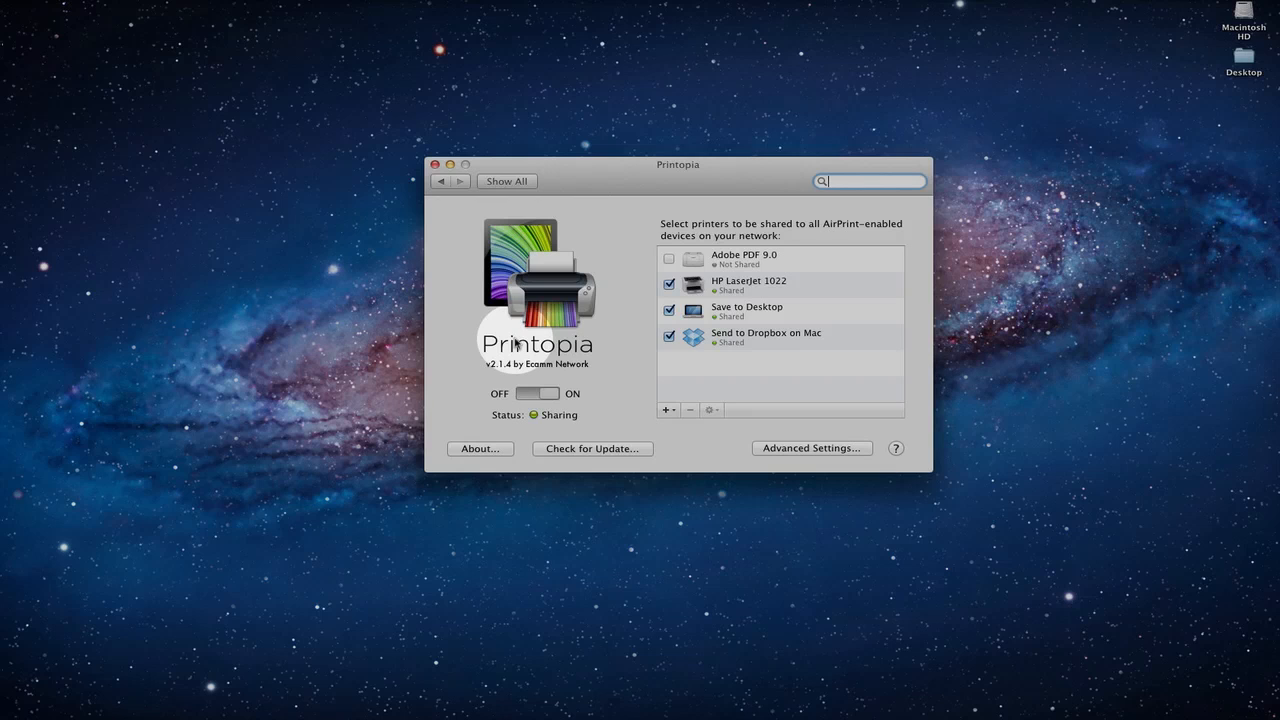